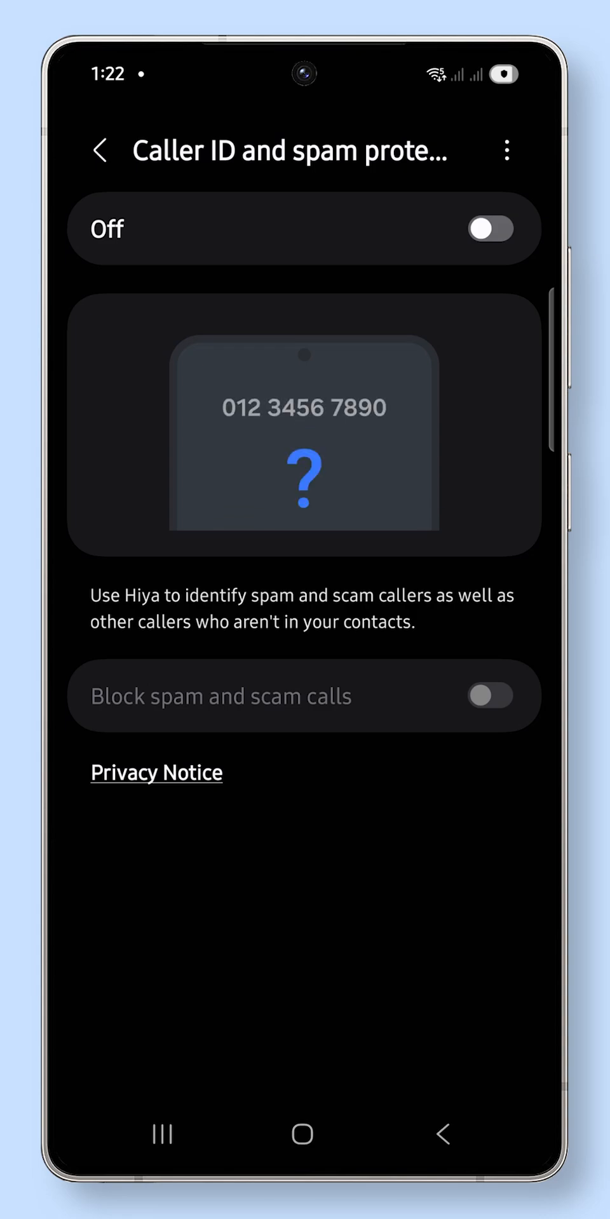
Switch on caller ID and spam protection plus Block spam and scam calls, then go home.
left_click(489, 228)
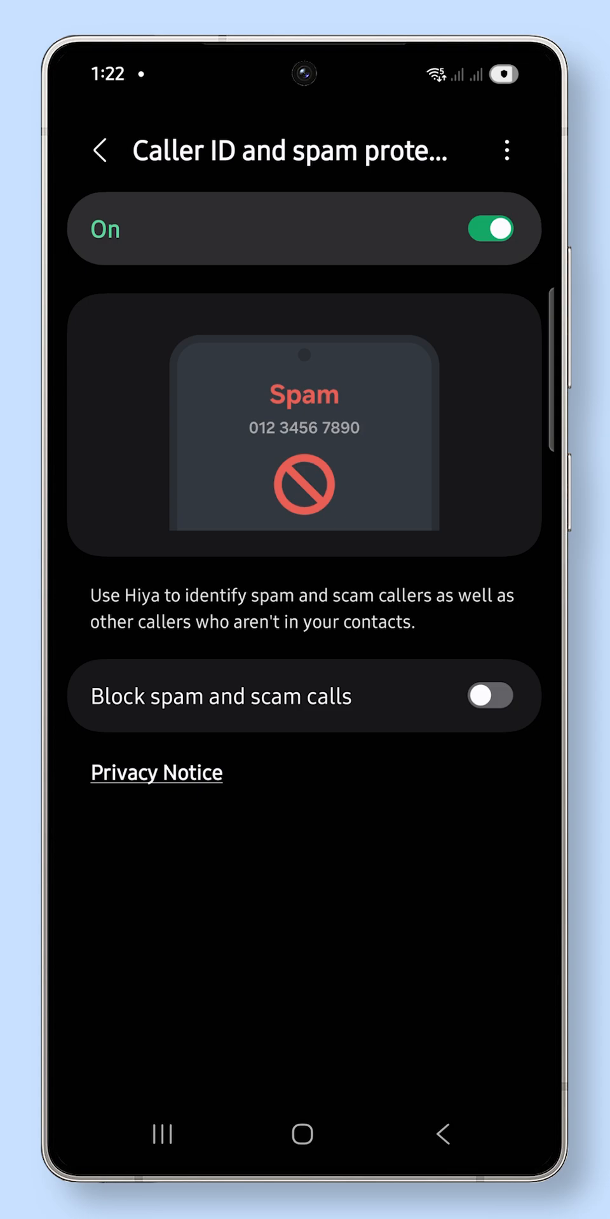
left_click(489, 696)
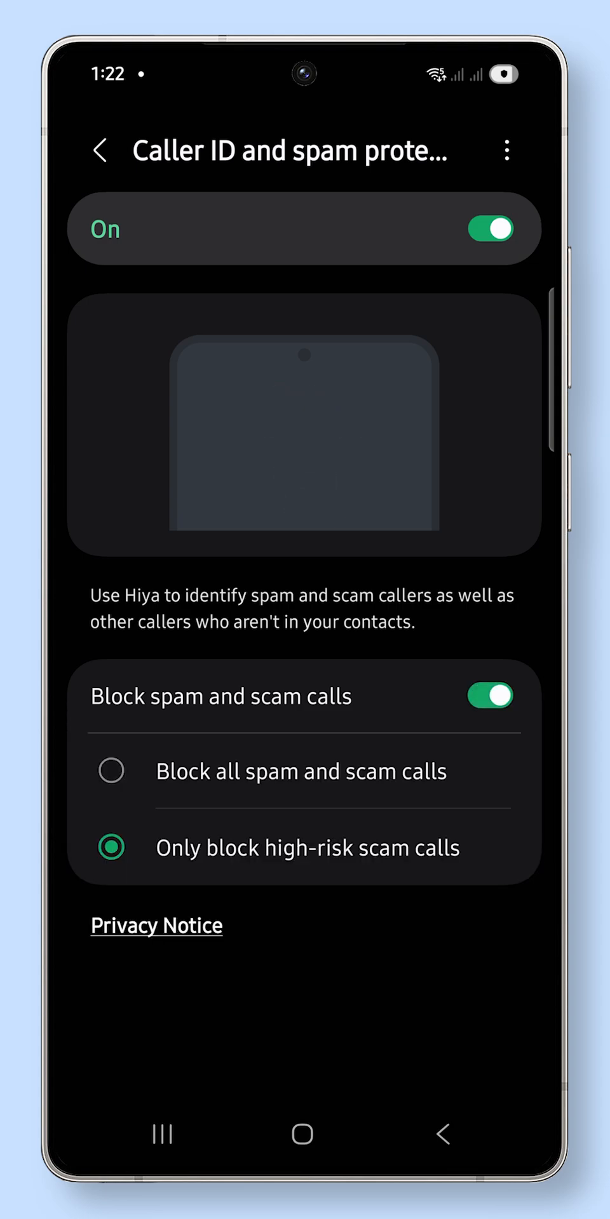
left_click(302, 1136)
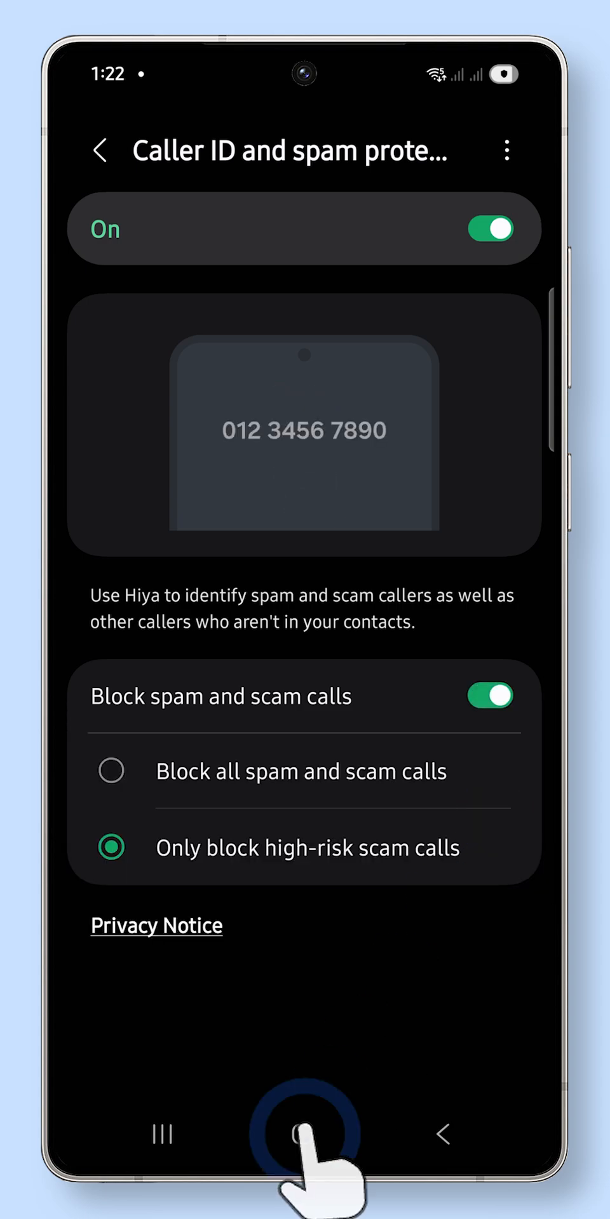
left_click(302, 1134)
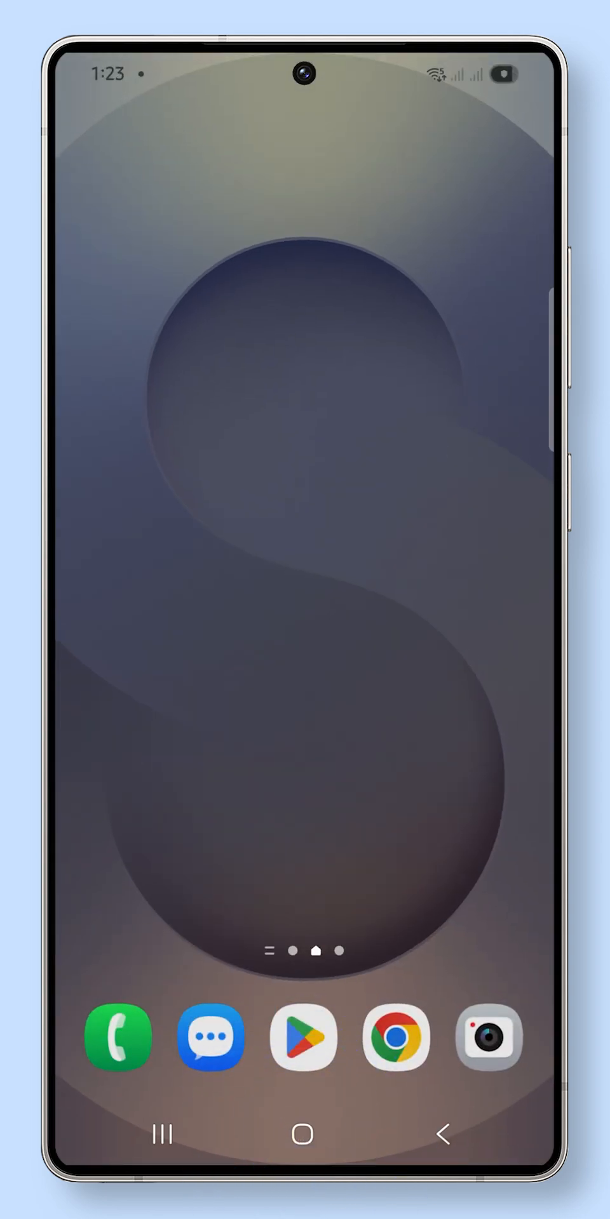
Reach Caller ID and spam protection via Messages Settings > Block numbers and spam.
left_click(209, 1038)
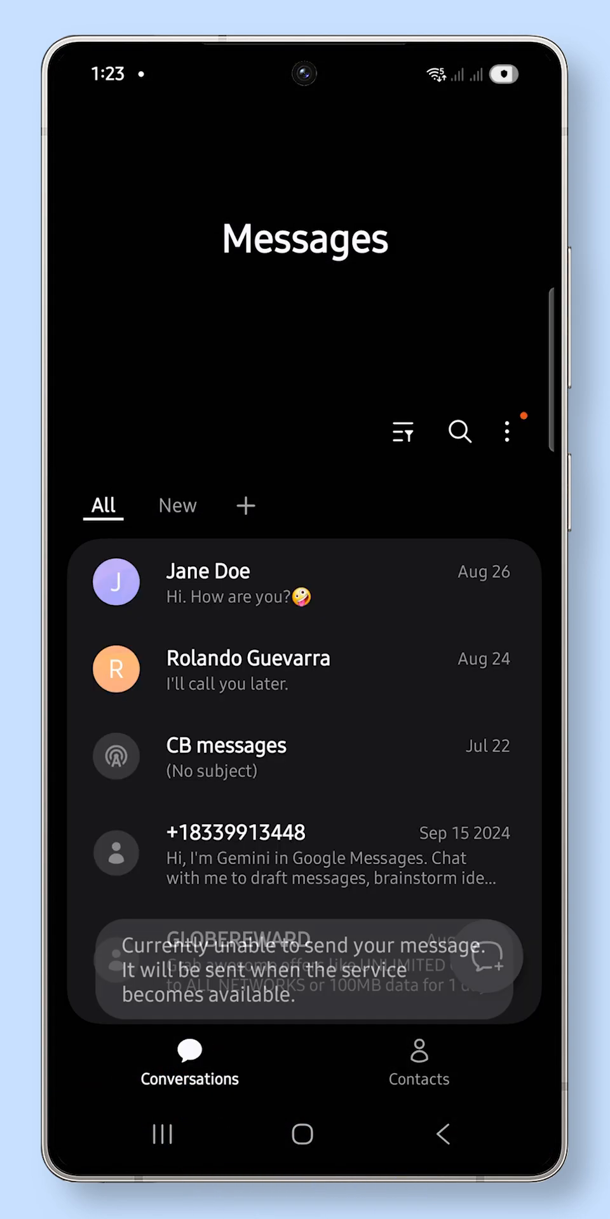
left_click(506, 431)
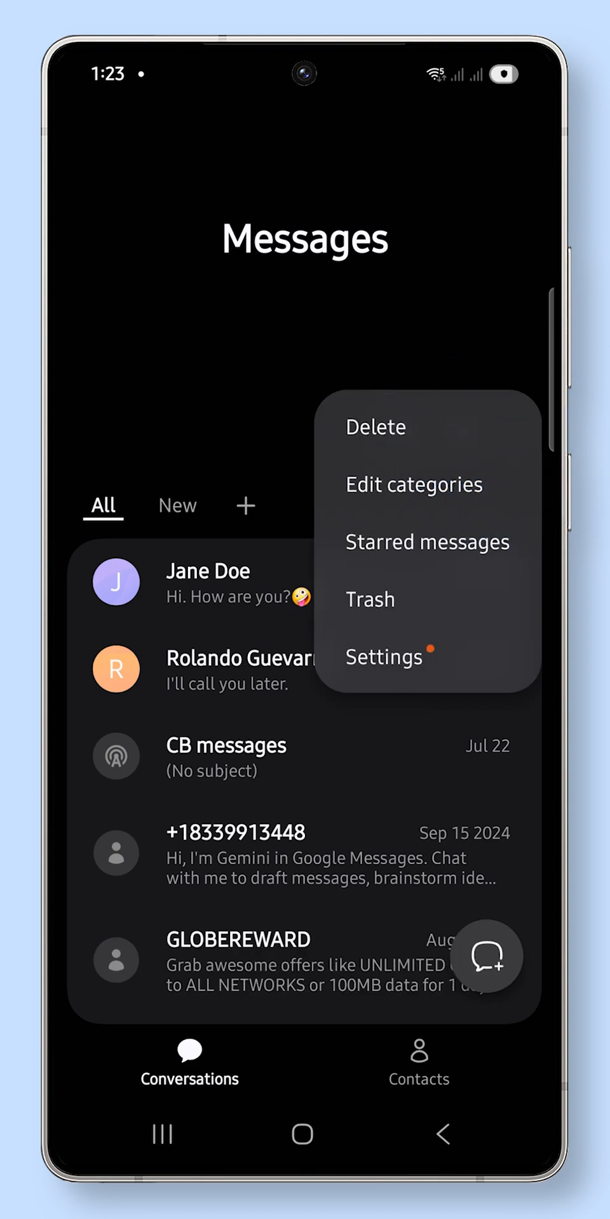
left_click(384, 658)
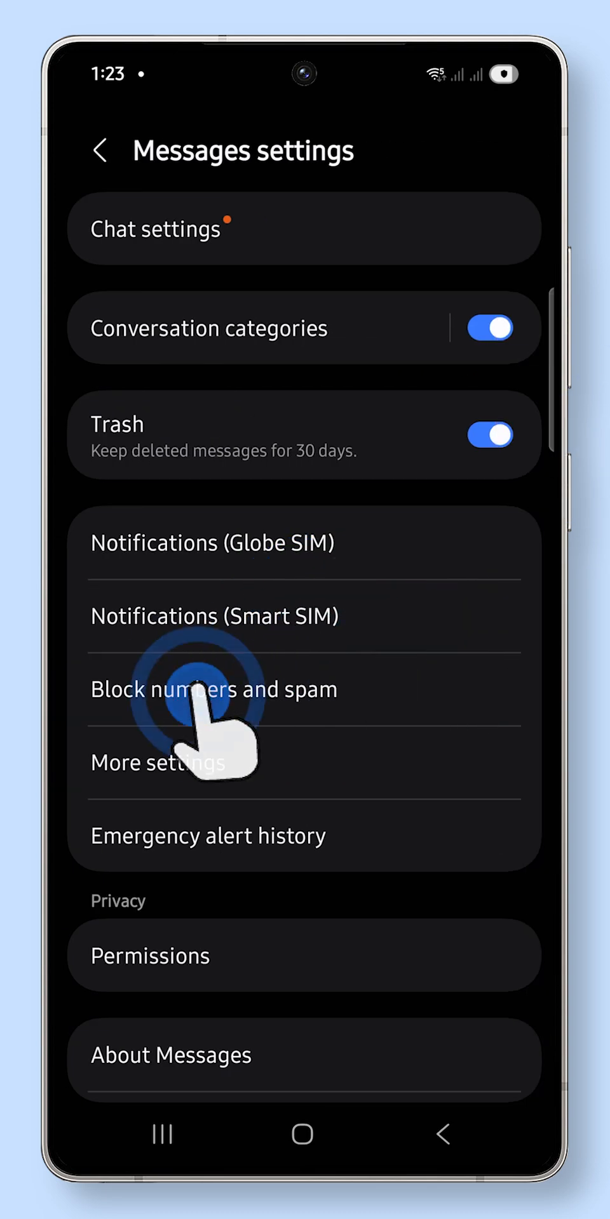
left_click(214, 689)
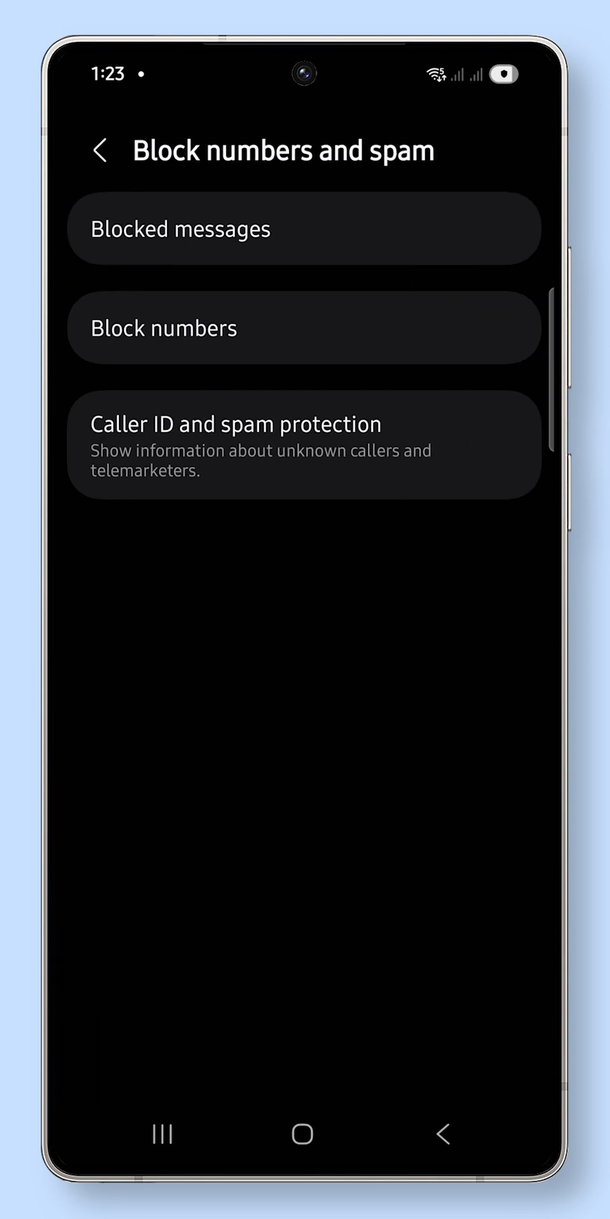
left_click(303, 444)
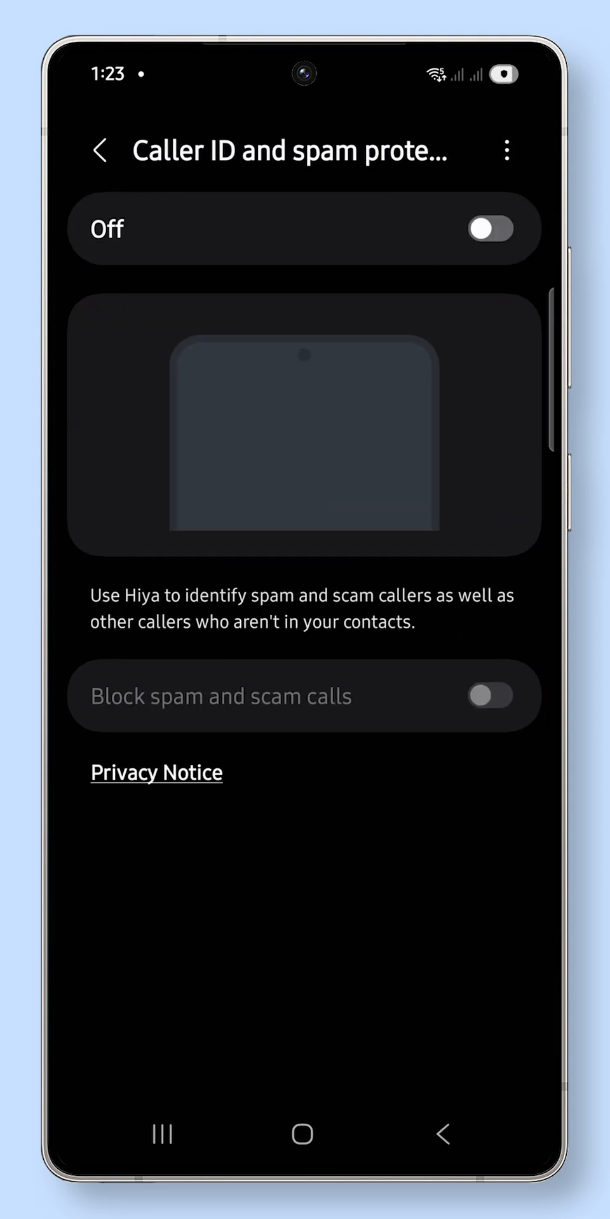
Enable the main protection switch and Block spam and scam calls, then return home.
left_click(491, 228)
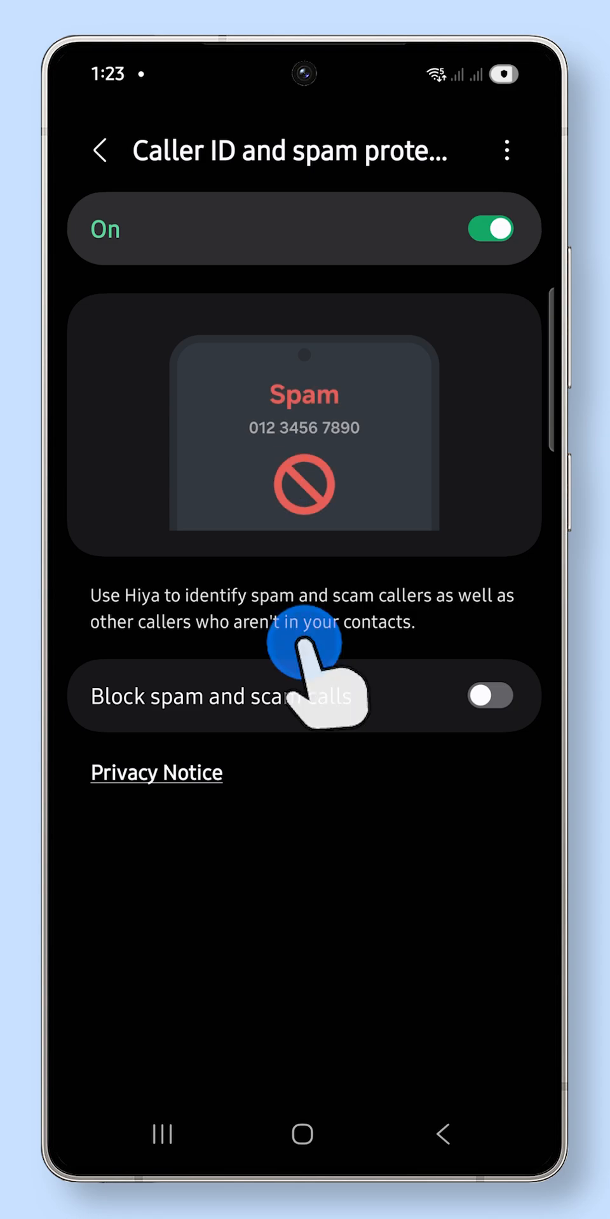
left_click(489, 695)
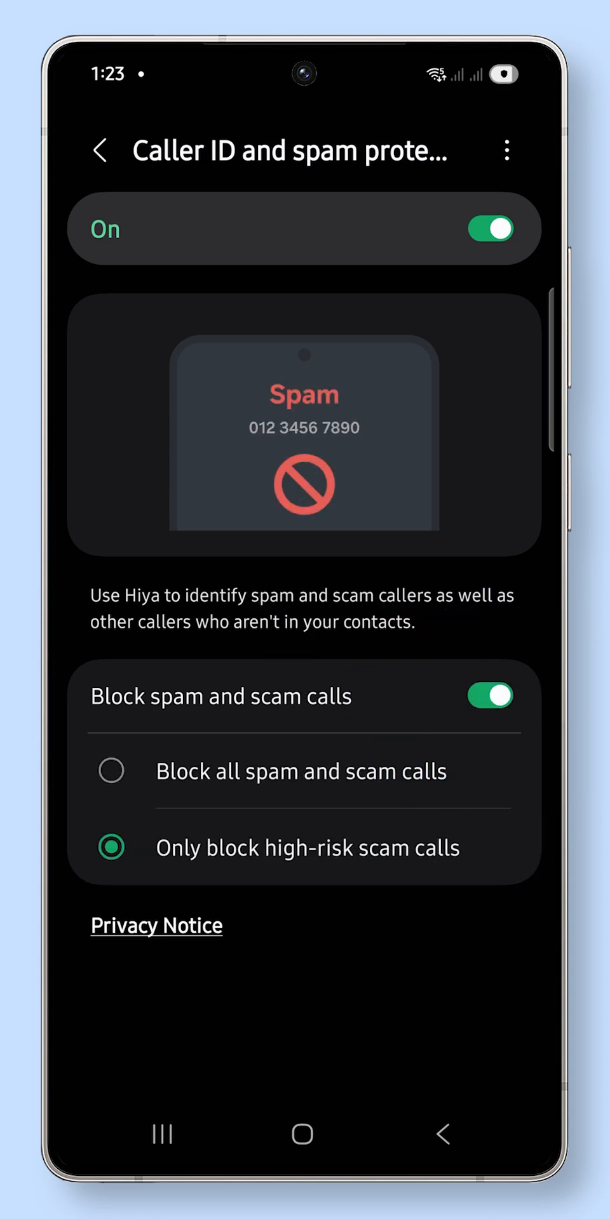
left_click(111, 772)
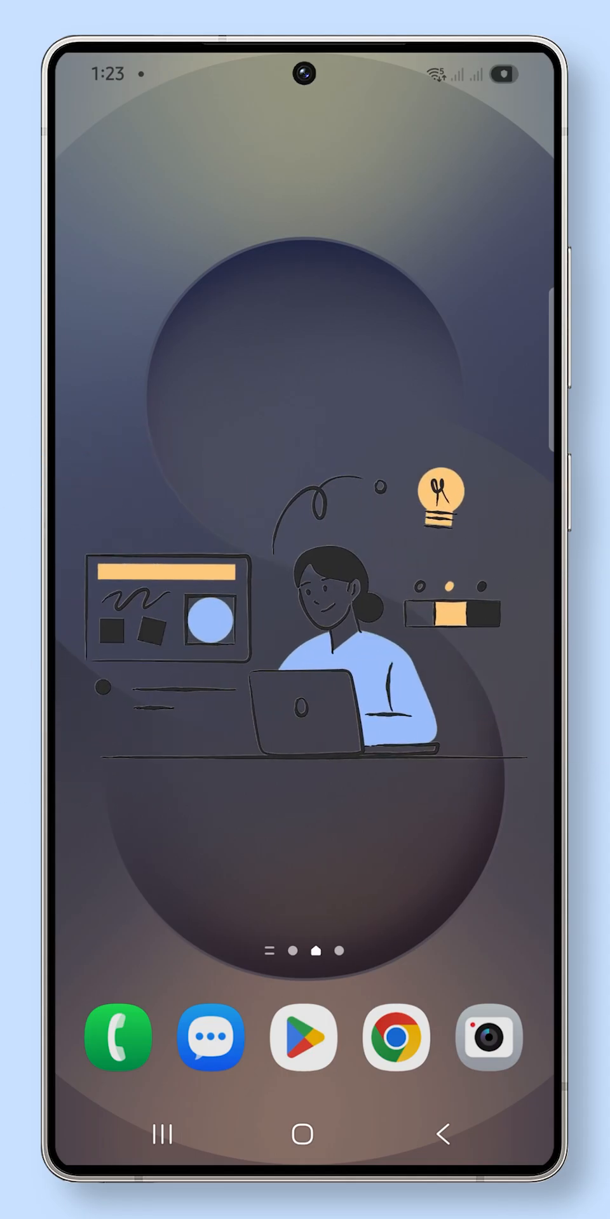
Toggle Spam protection on in Protection & Safety, then go to the home screen.
left_click(473, 204)
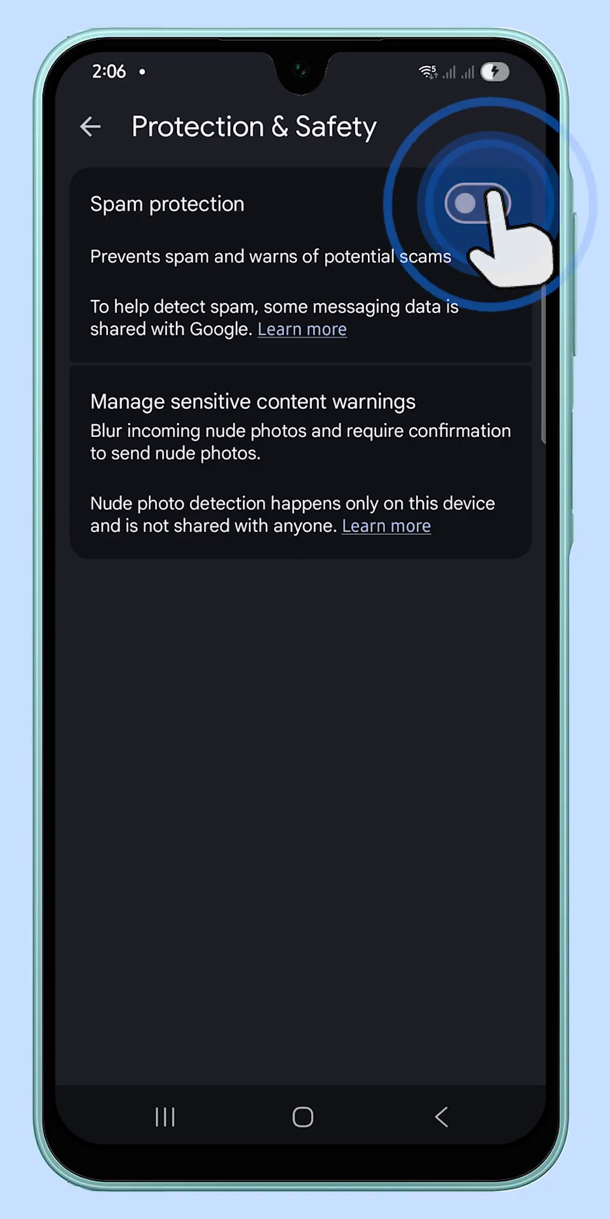
left_click(477, 204)
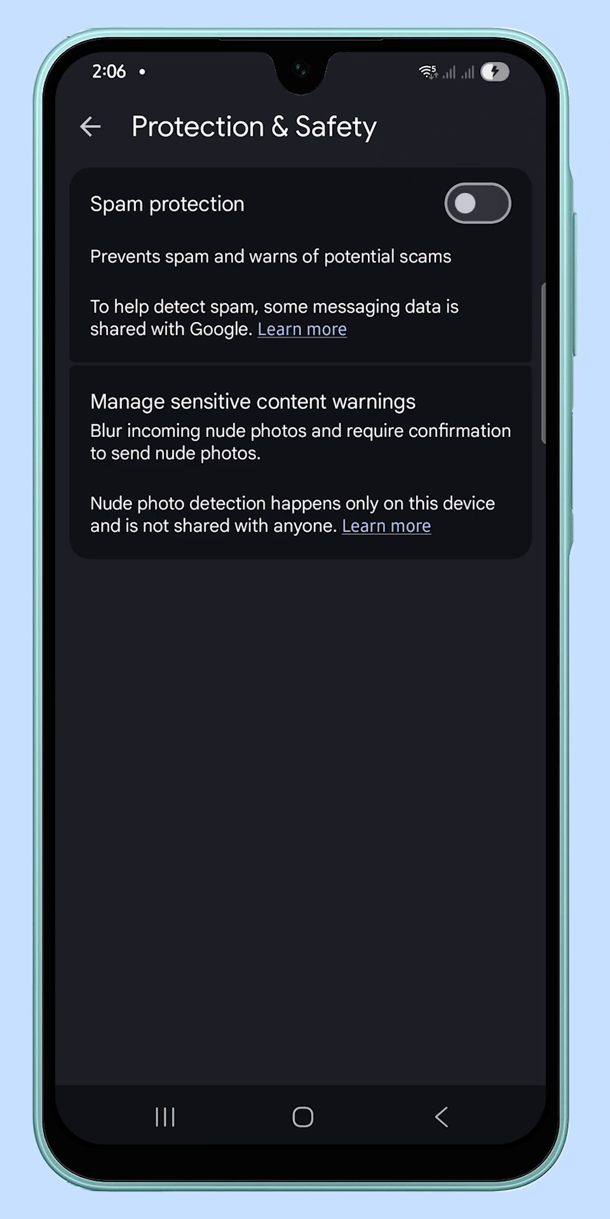
left_click(477, 204)
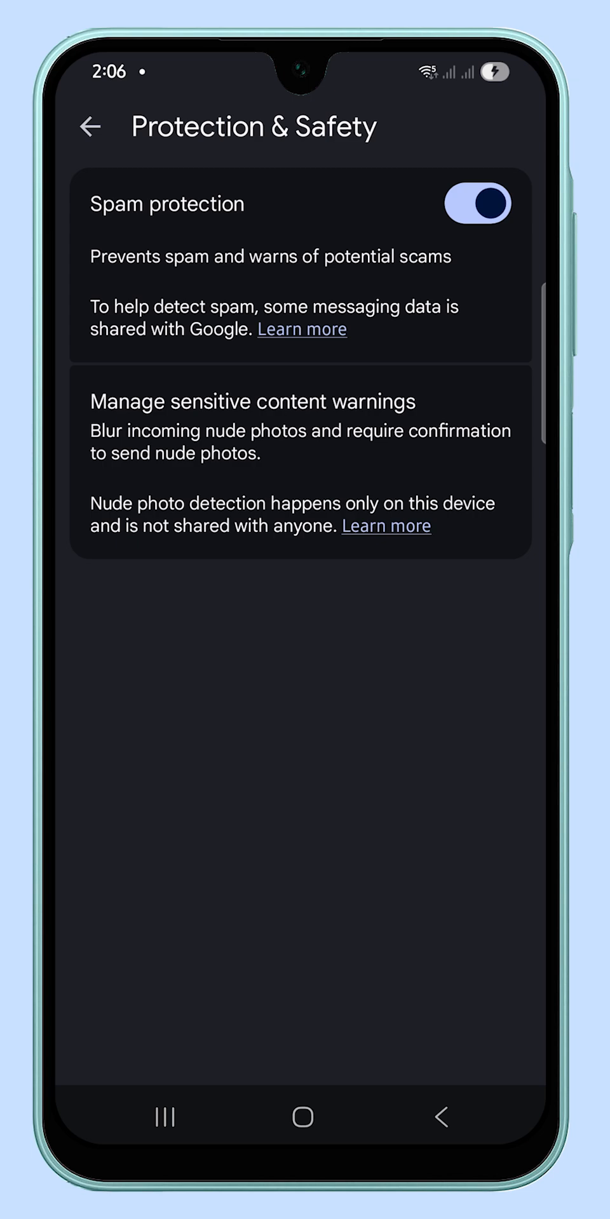
left_click(302, 1117)
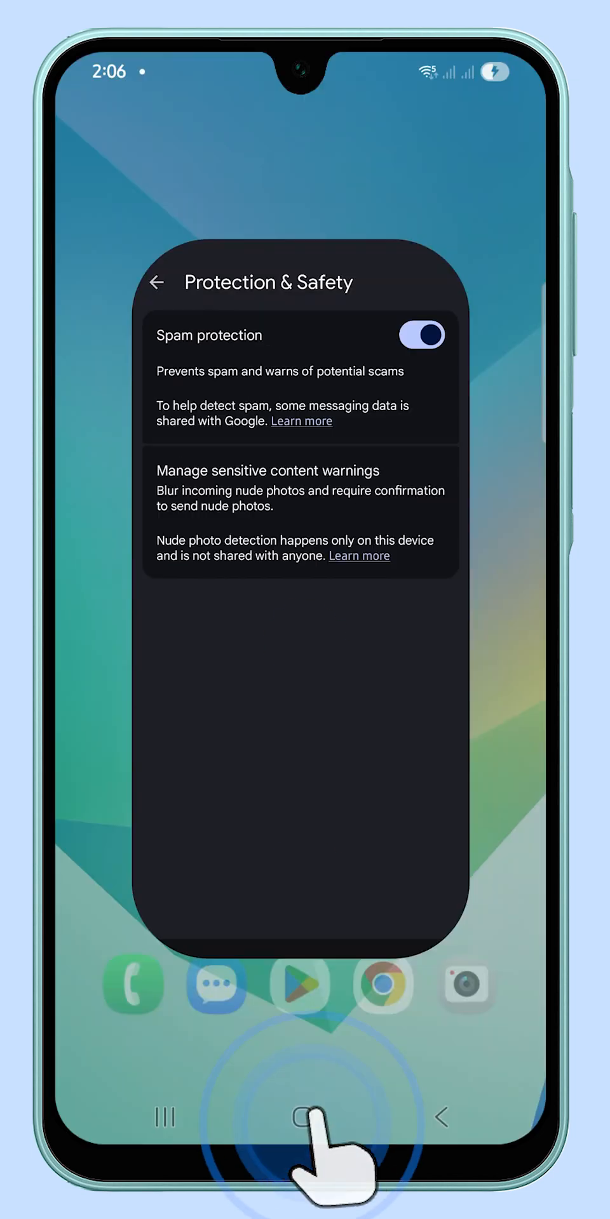
Launch Google Messages and reach Protection & Safety through the profile menu's Messages settings.
left_click(302, 1118)
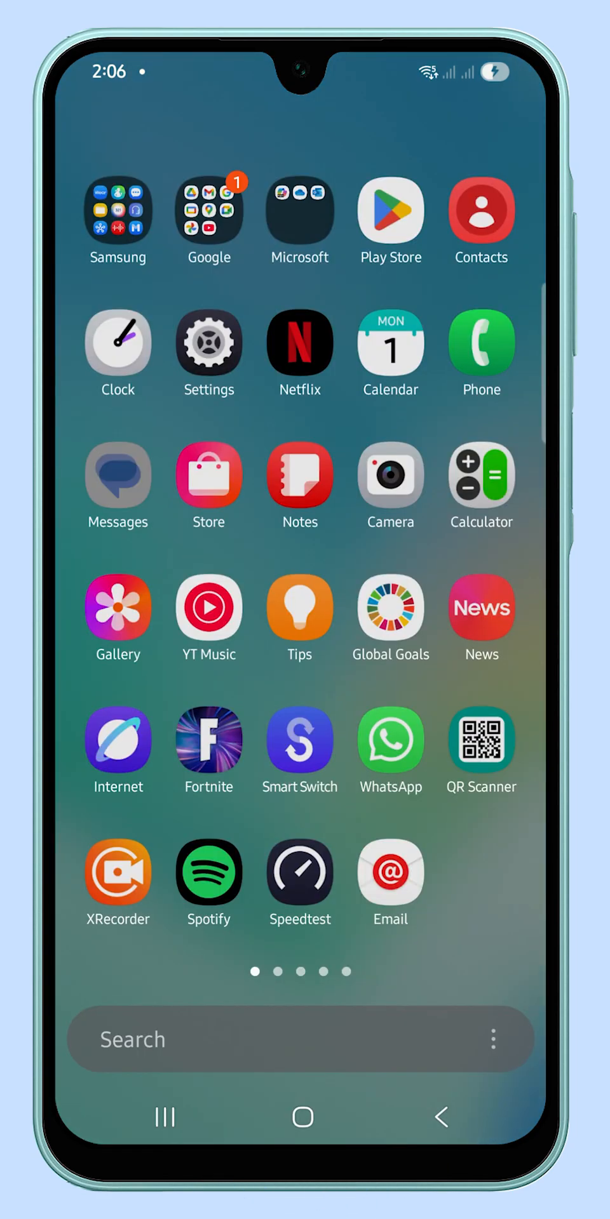
left_click(118, 479)
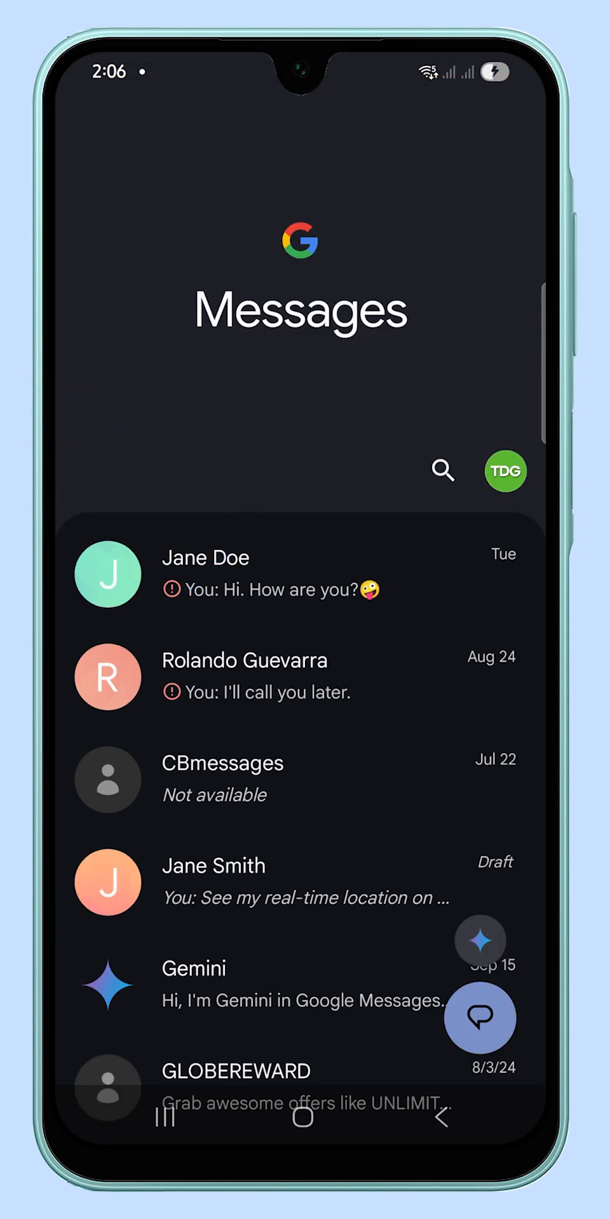
left_click(504, 470)
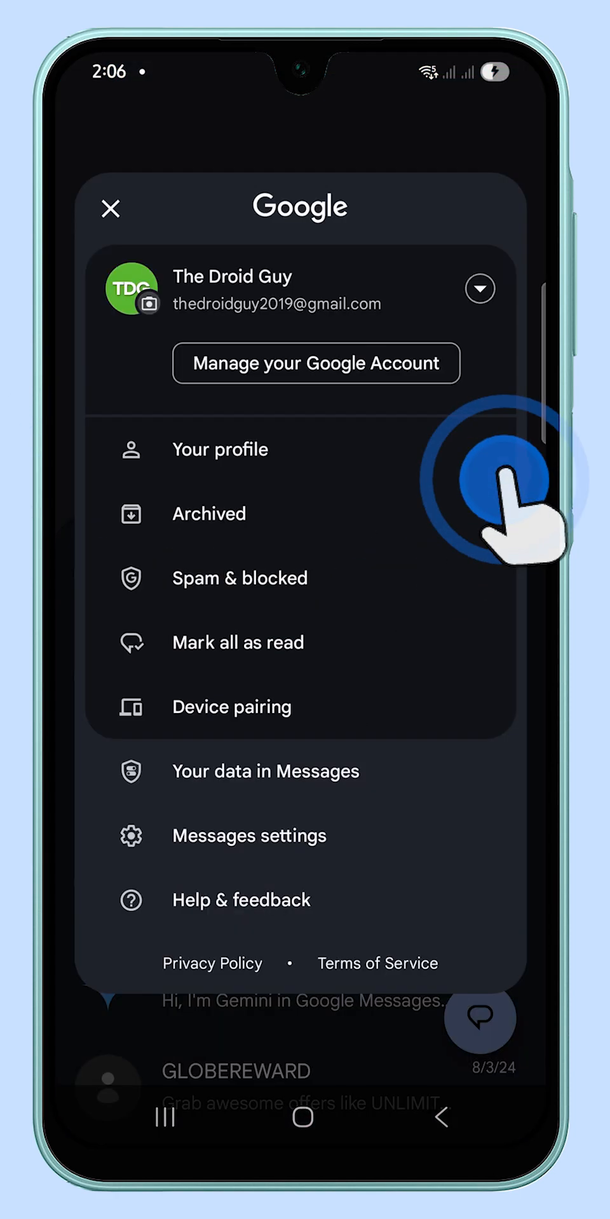
left_click(249, 835)
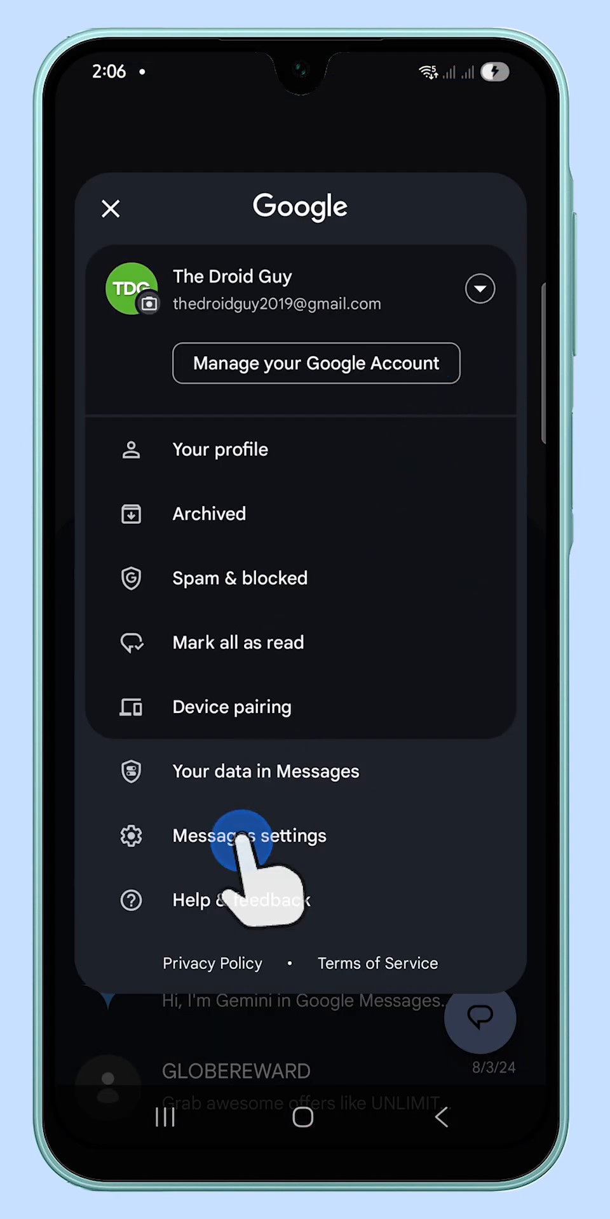
left_click(249, 836)
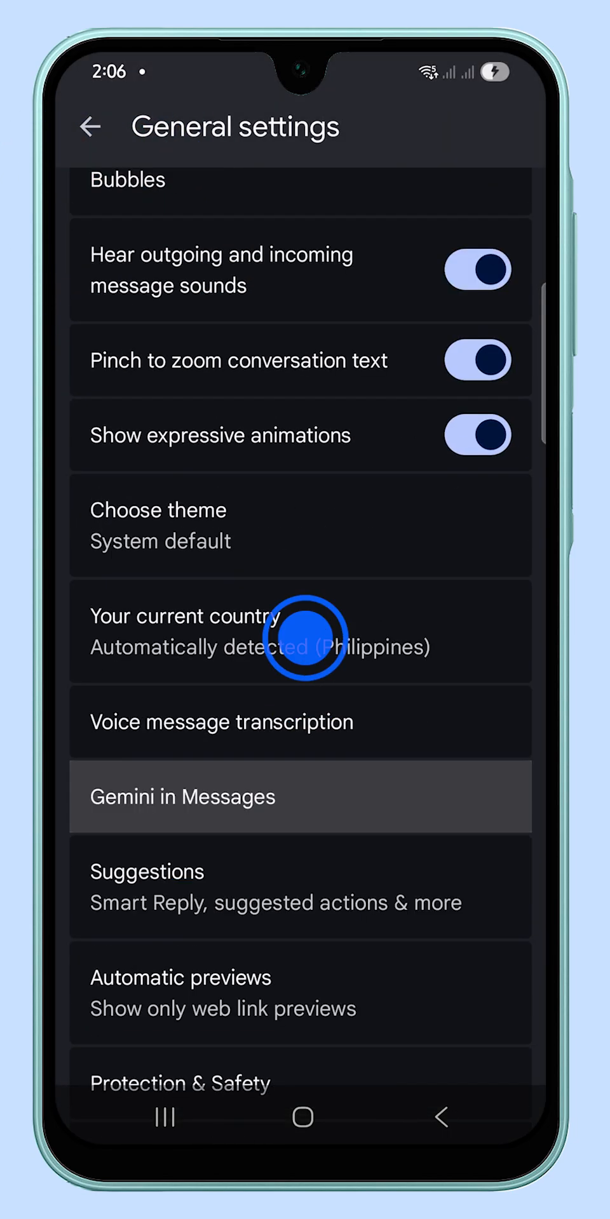
left_click(180, 1084)
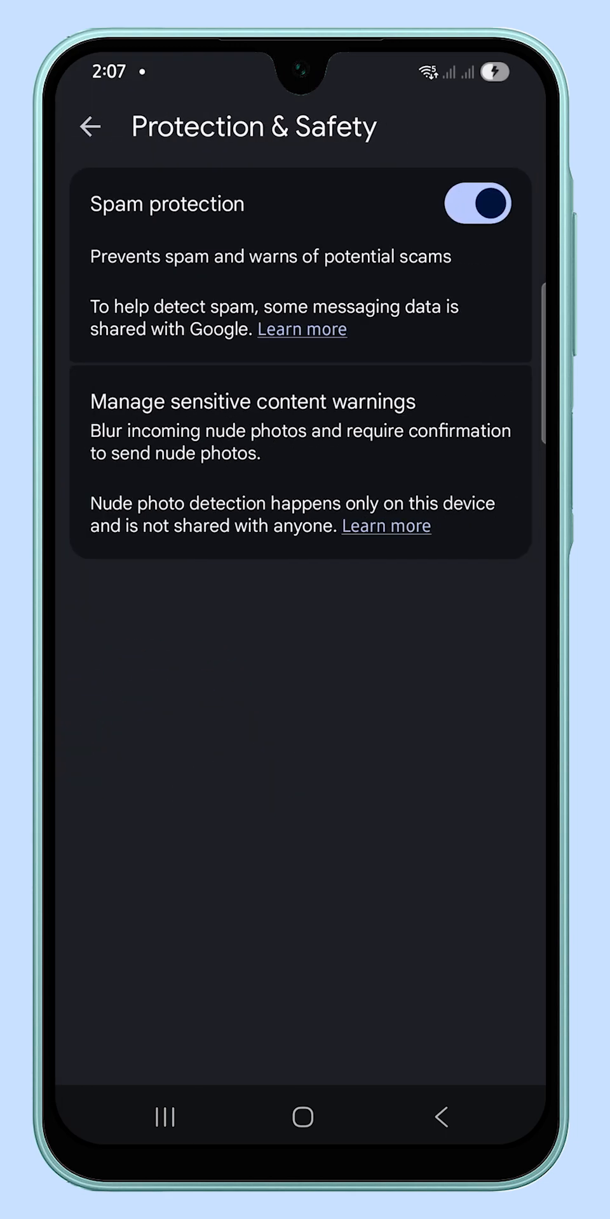
Flip the Spam protection toggle off, then toggle it again.
left_click(475, 204)
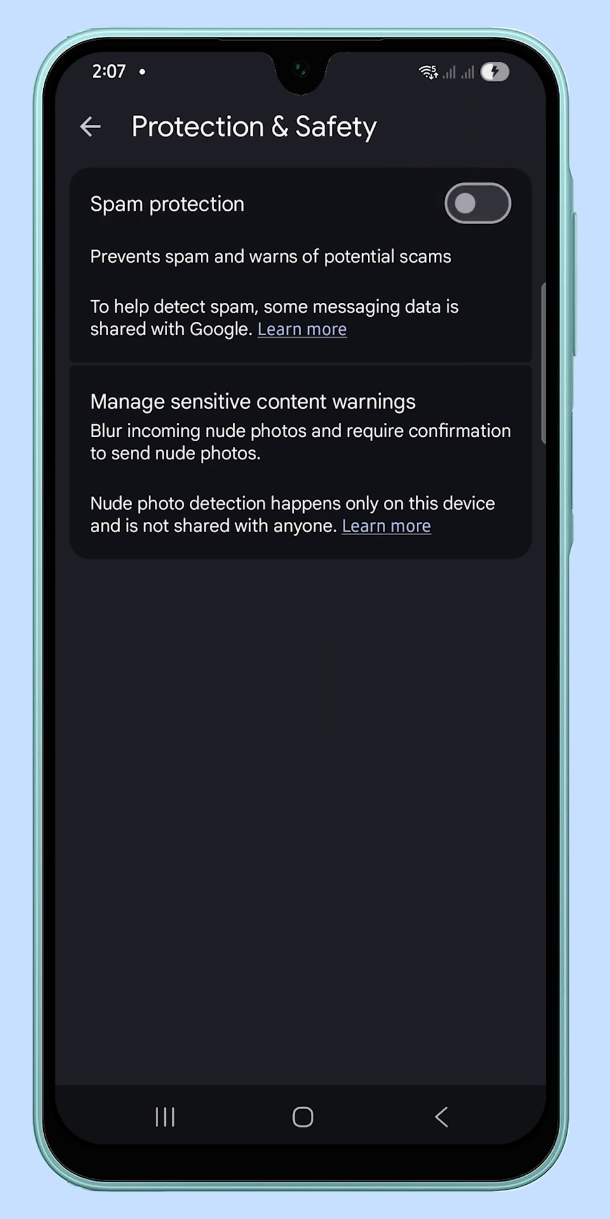
left_click(477, 204)
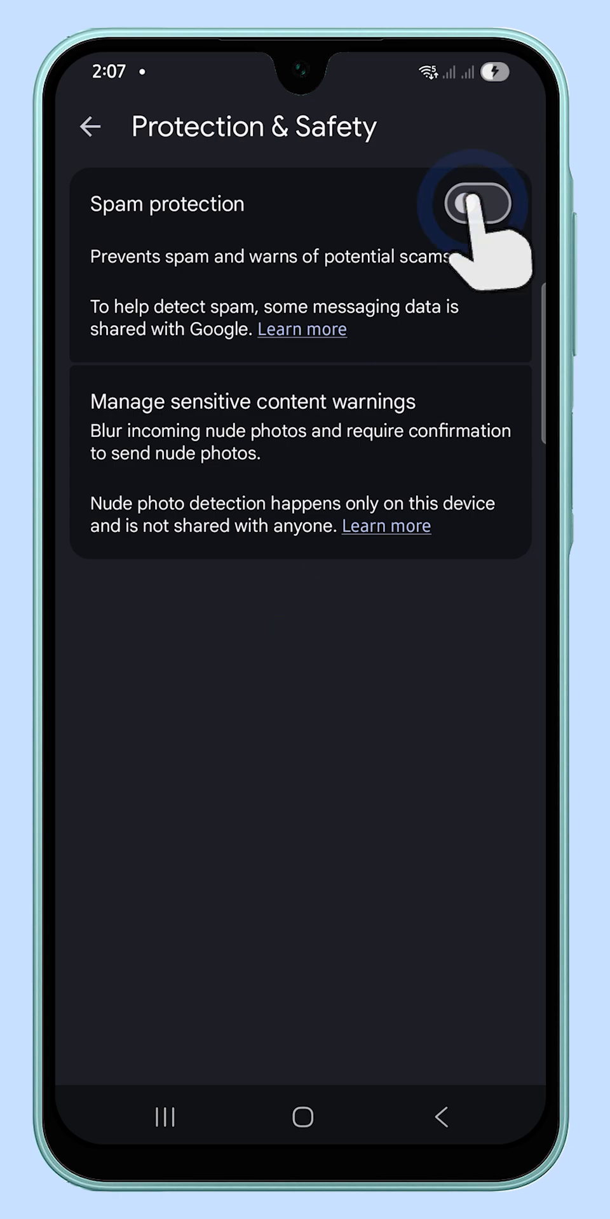
left_click(475, 204)
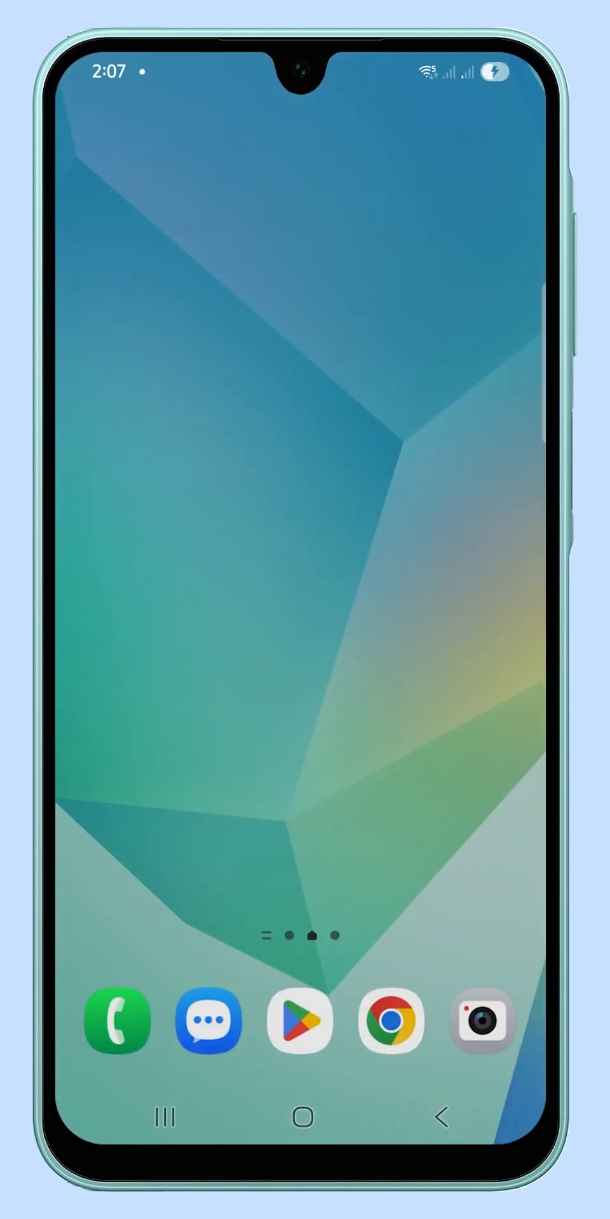
Swipe up on the One UI home screen to show the app drawer.
scroll("up", 3)
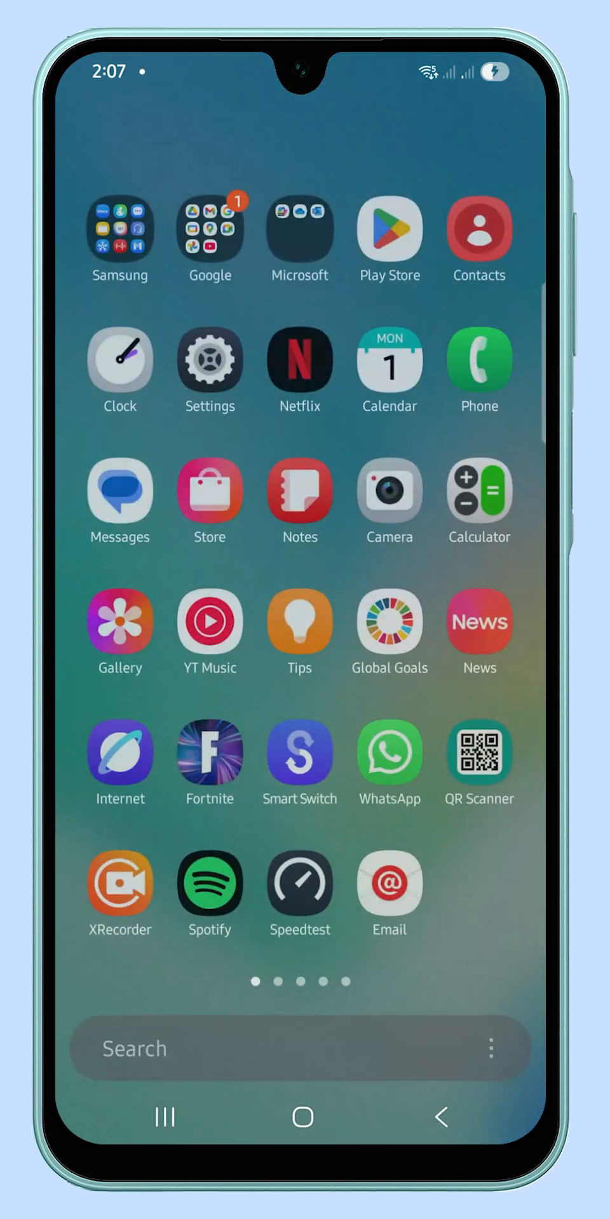